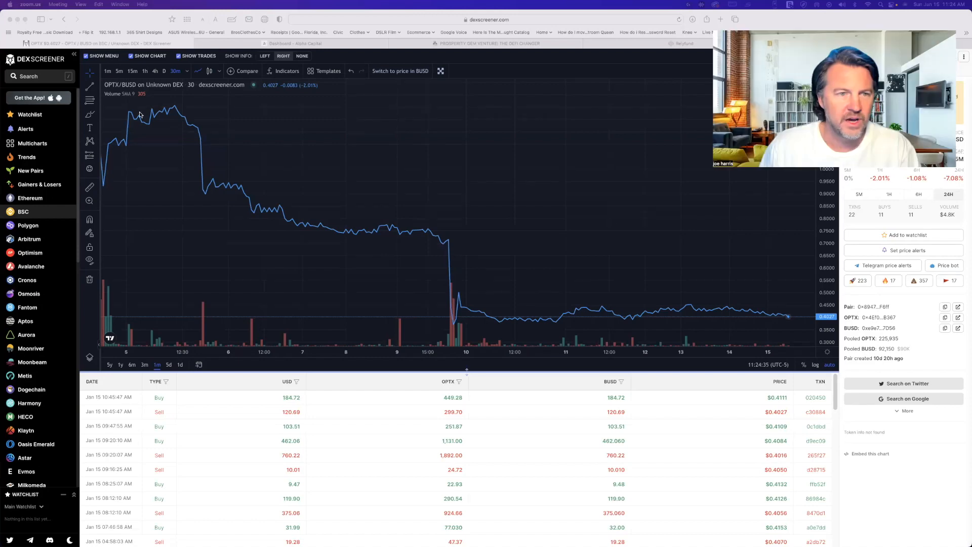
mouse_move(183, 161)
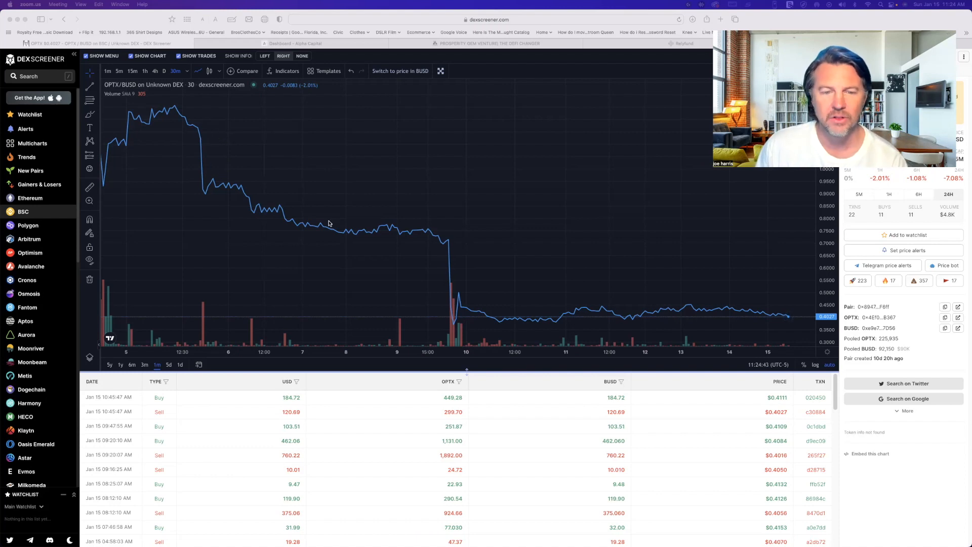
mouse_move(238, 194)
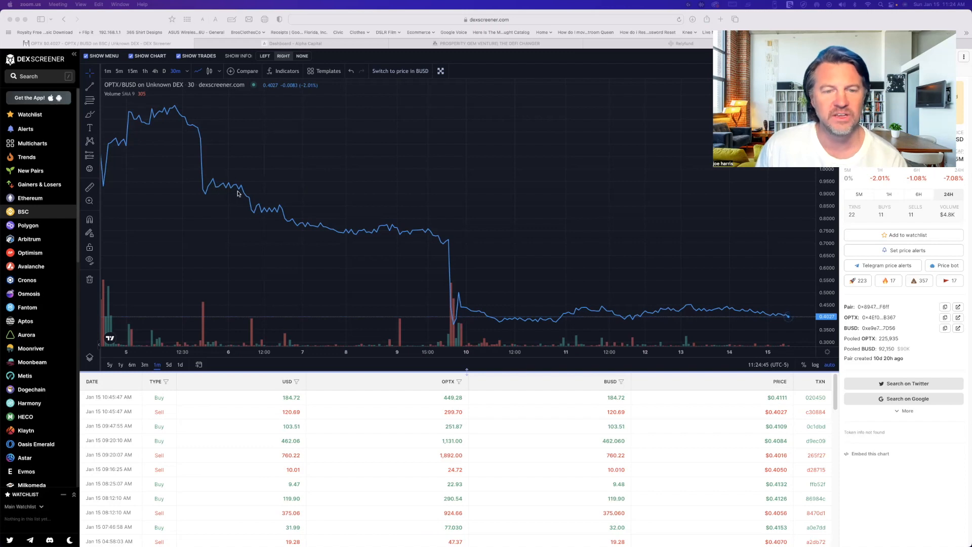
mouse_move(267, 216)
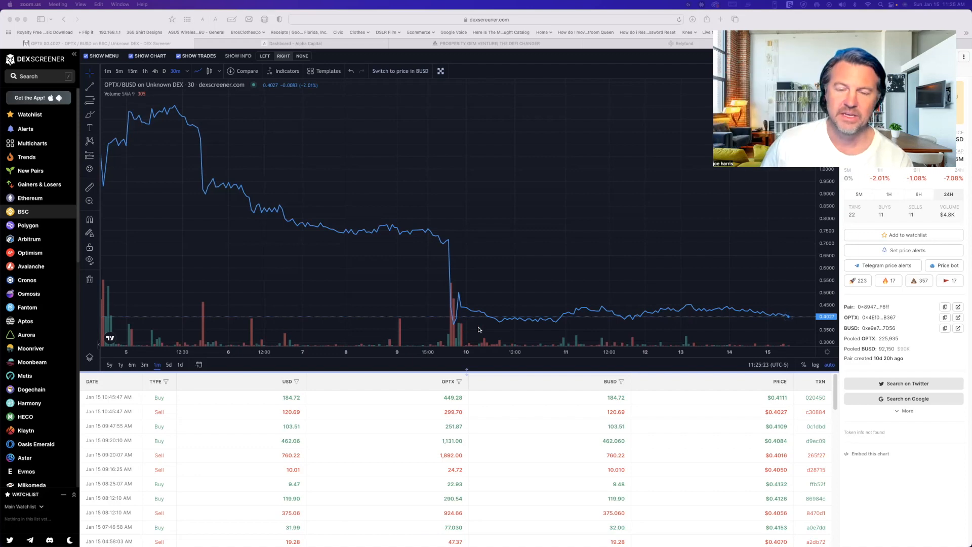
mouse_move(558, 297)
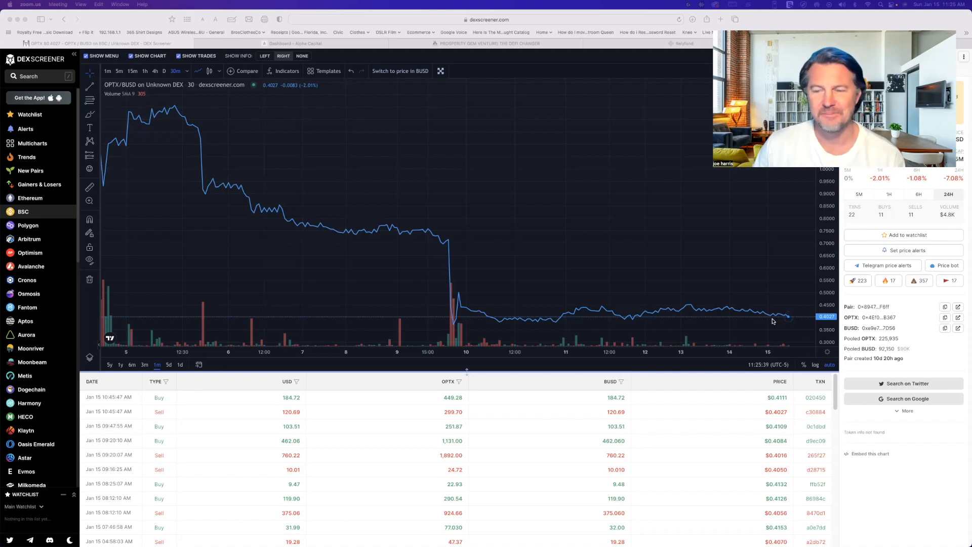
mouse_move(749, 301)
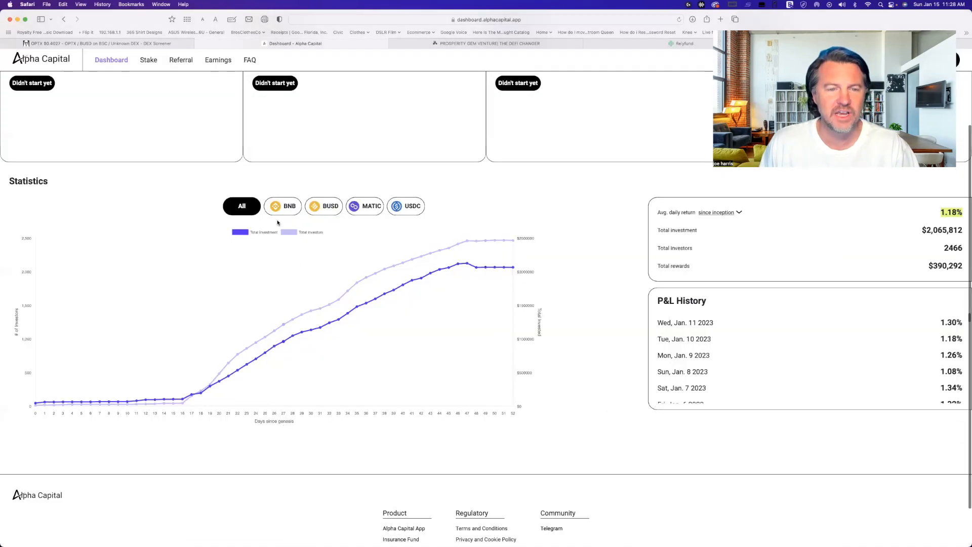
Compare the BUSD, MATIC and All coin filters, ending on MATIC's $358,536 investment and 541 investors.
left_click(324, 206)
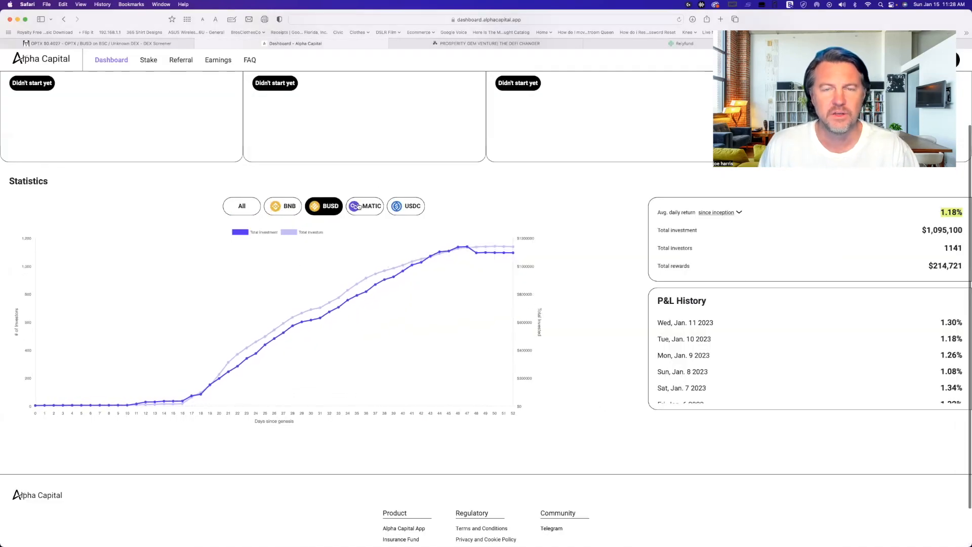
left_click(364, 206)
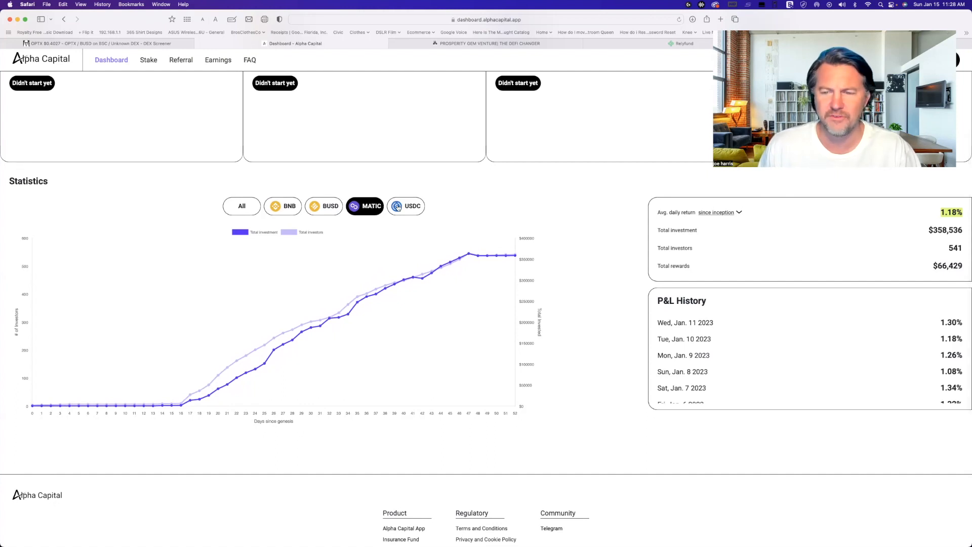
left_click(241, 206)
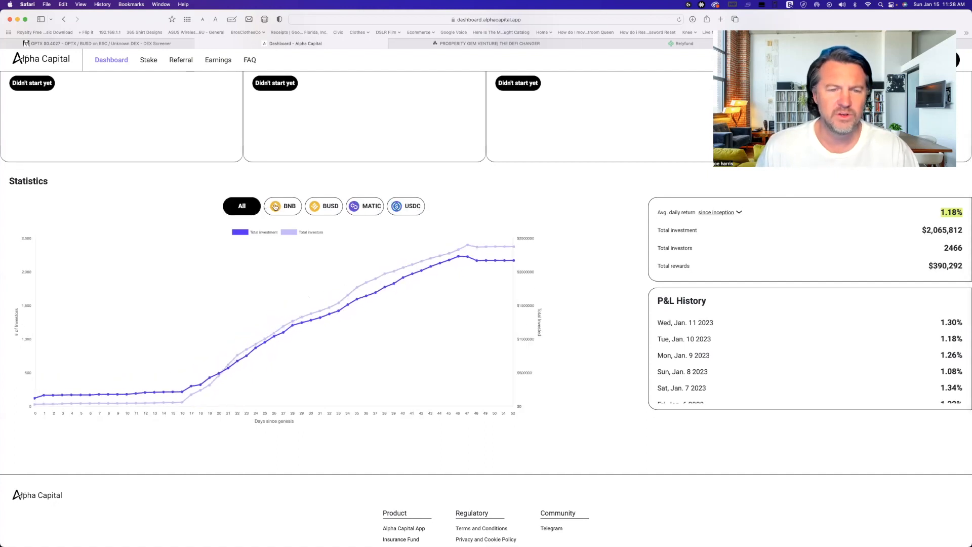
left_click(323, 206)
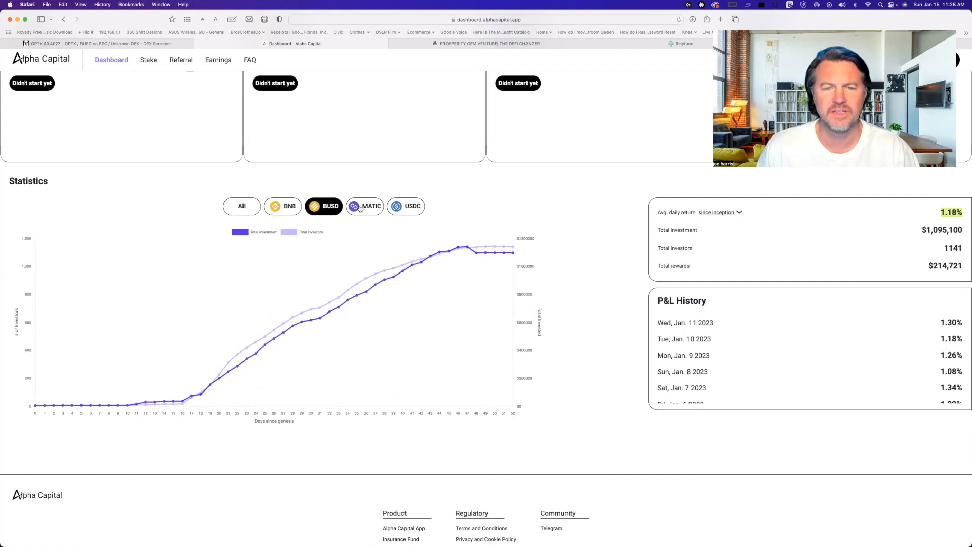
left_click(364, 206)
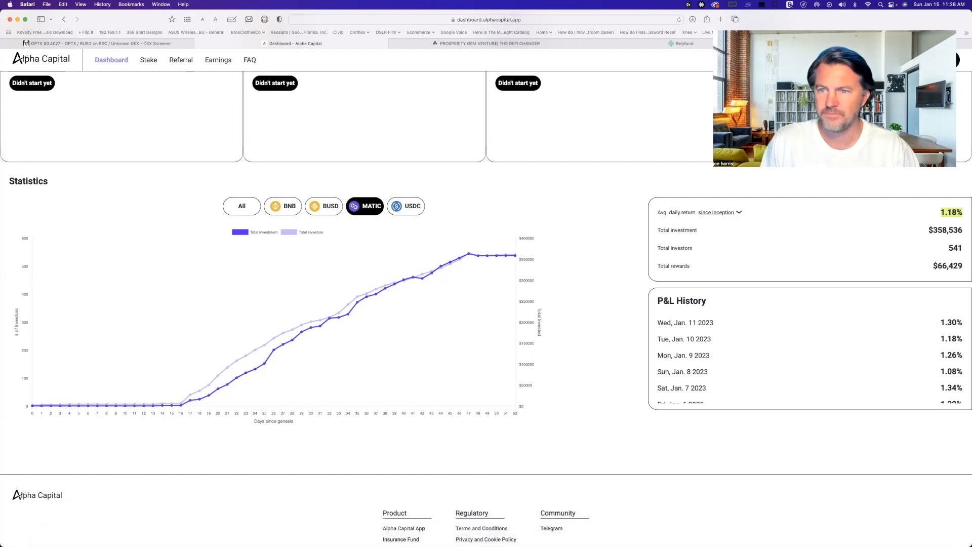
mouse_move(346, 181)
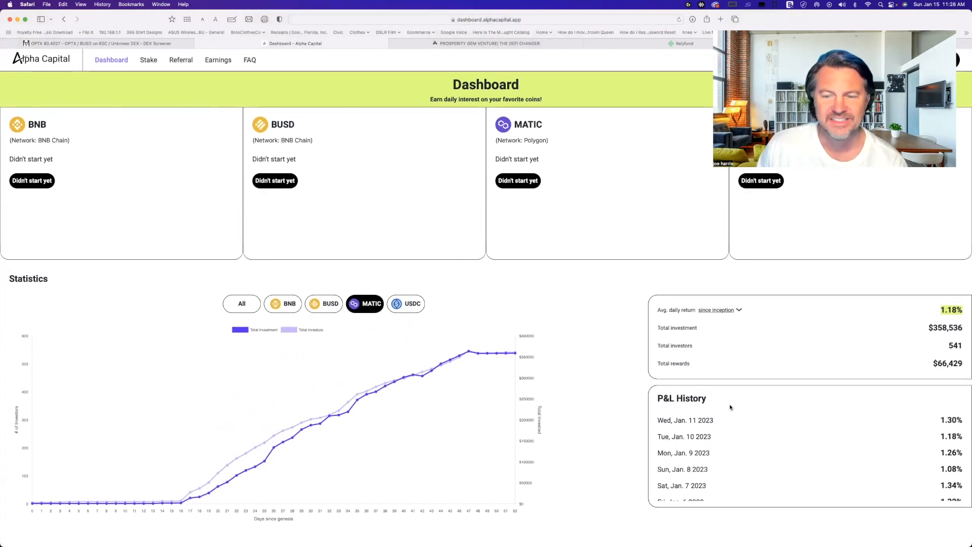
scroll("down", 3)
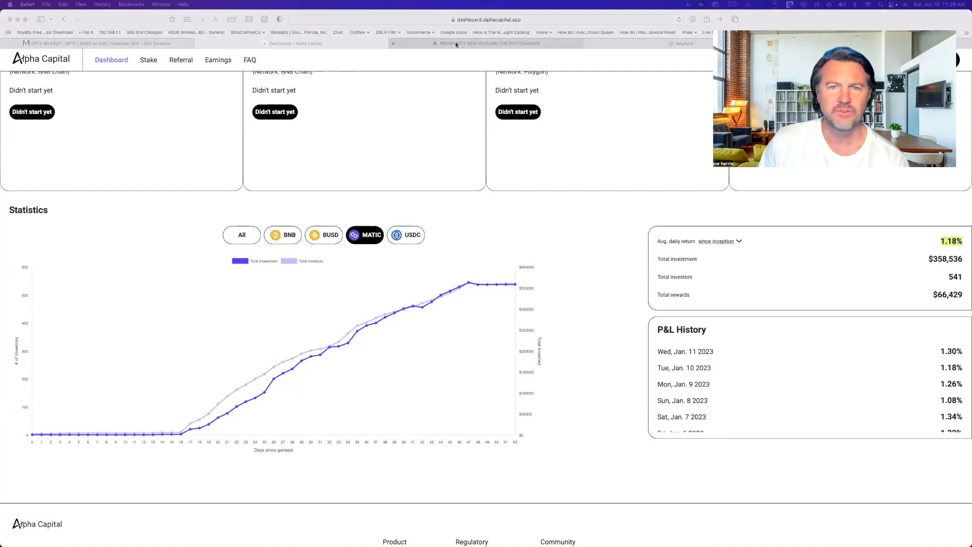
Show the Prosperity Gem Ventures page's Polygon, BSC and Tron choices, contract totals and Tron wallet panel.
left_click(469, 43)
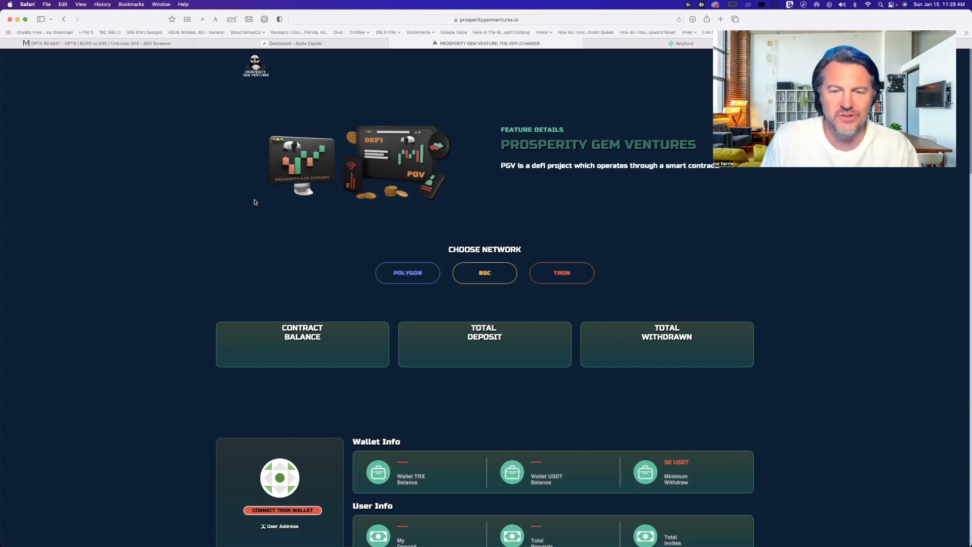
scroll("down", 3)
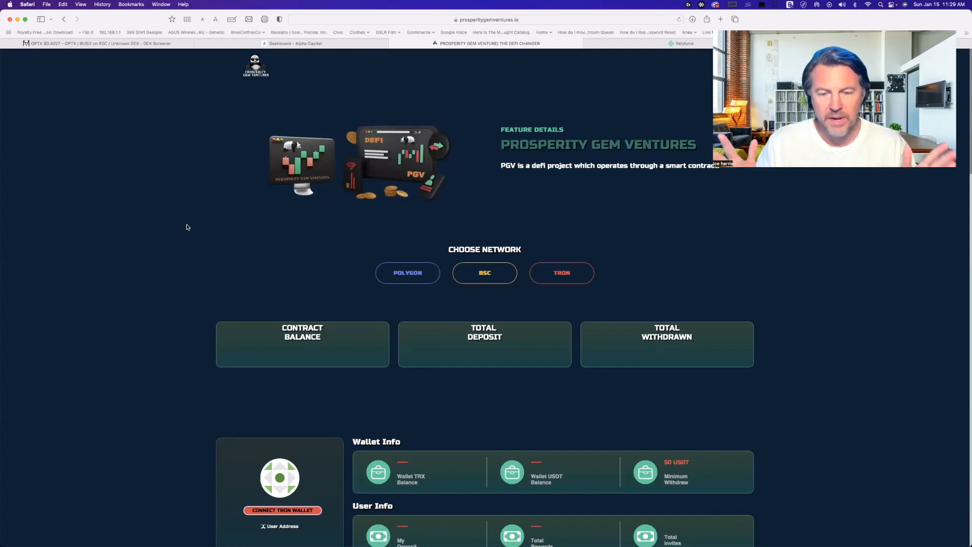
scroll("down", 3)
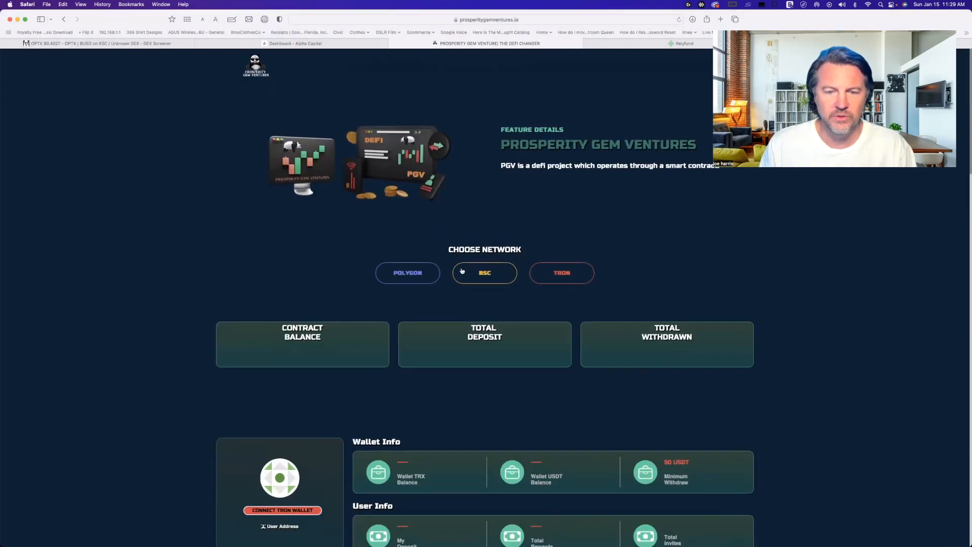
Review the project's BSC network details, including the permanently capped deposit figures.
left_click(484, 273)
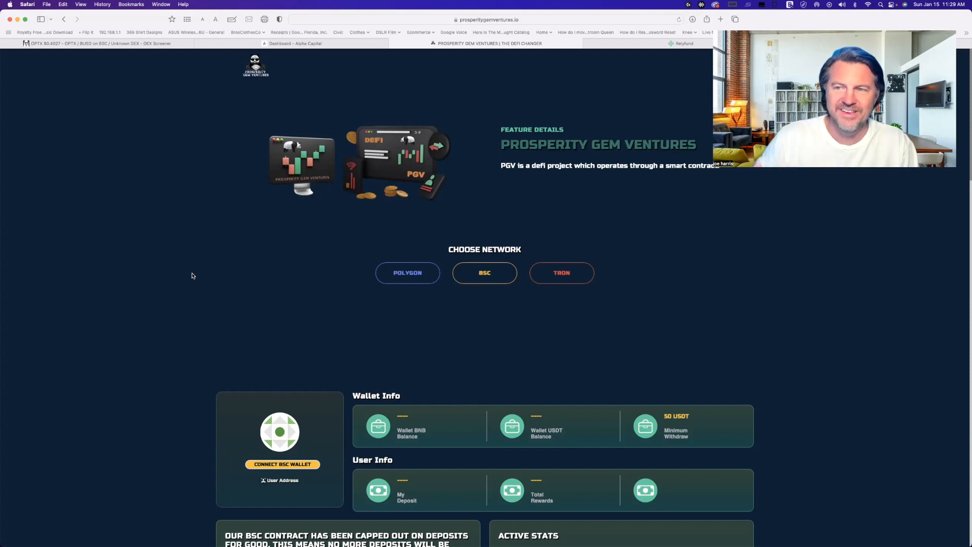
scroll("down", 3)
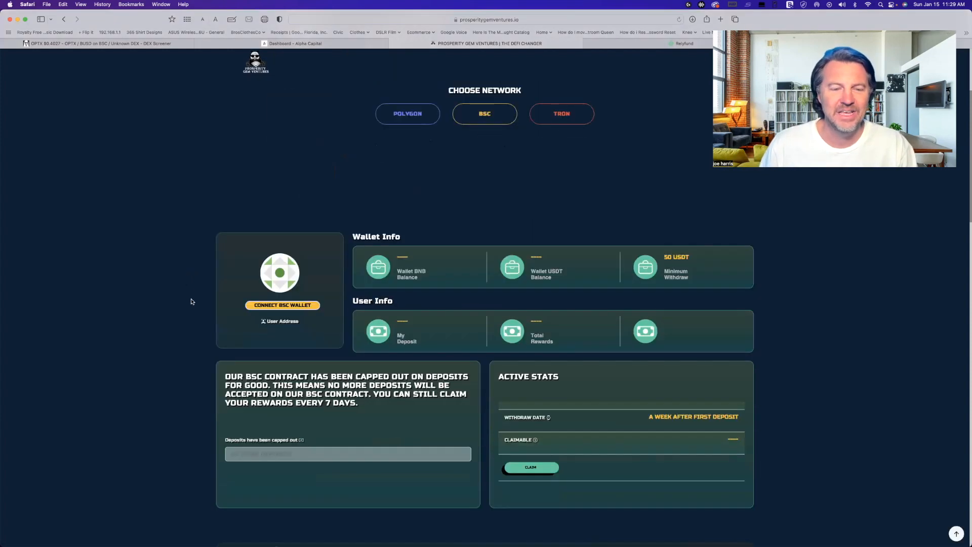
scroll("down", 3)
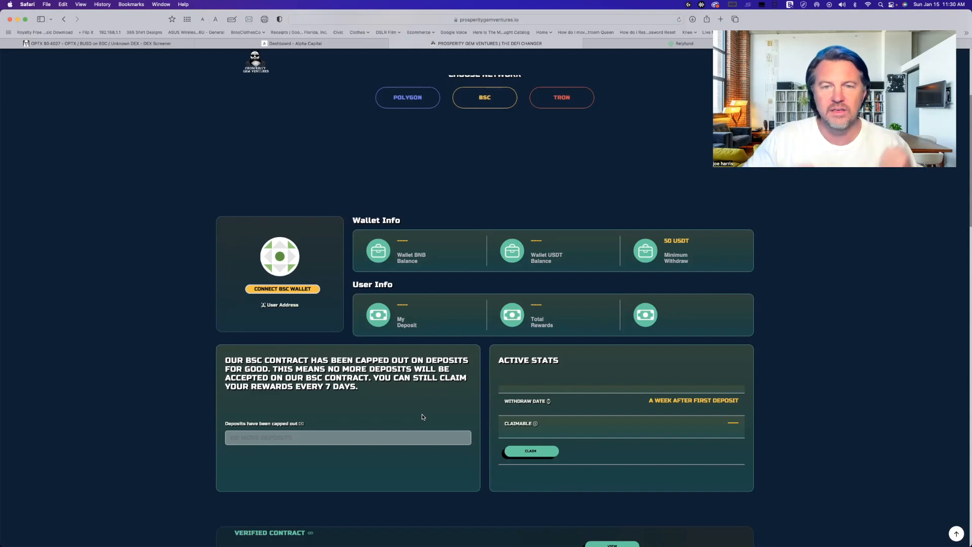
scroll("down", 3)
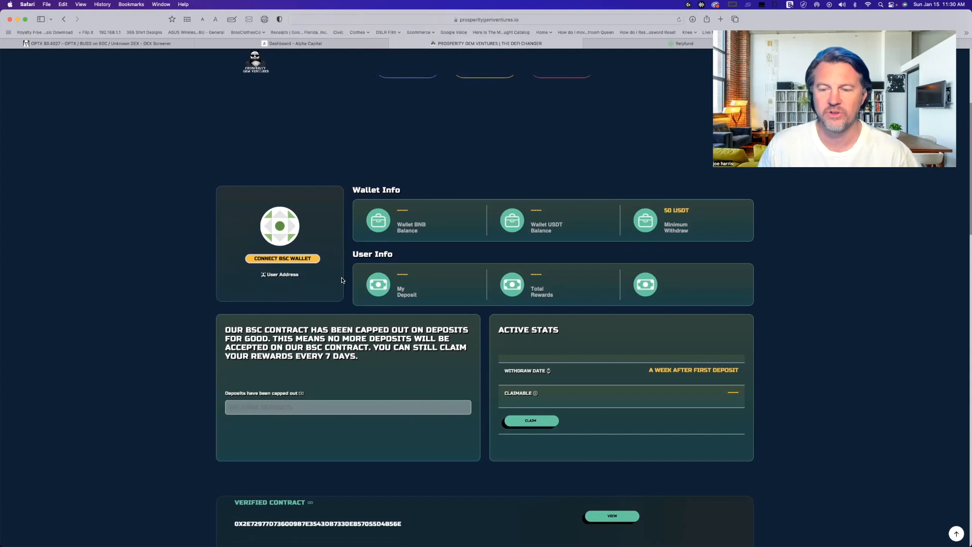
mouse_move(292, 284)
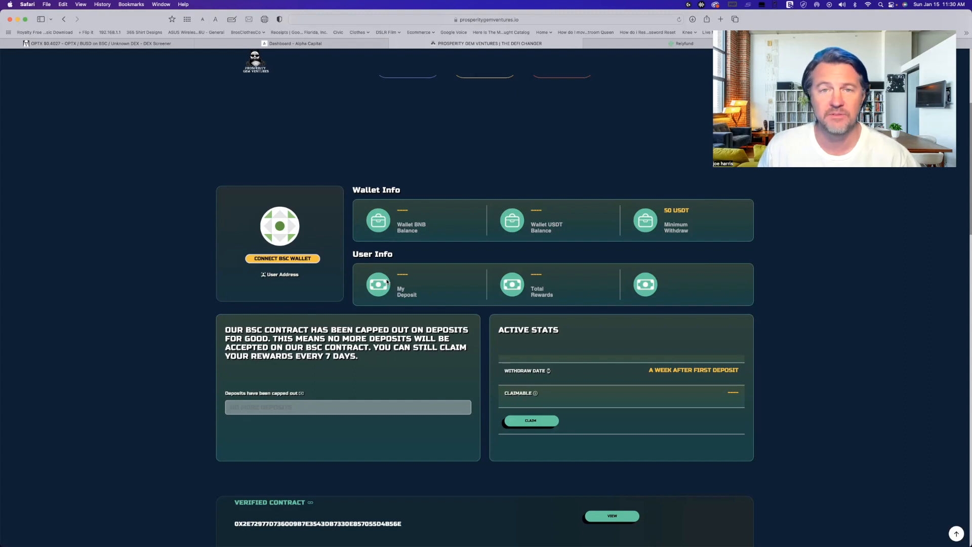
mouse_move(379, 301)
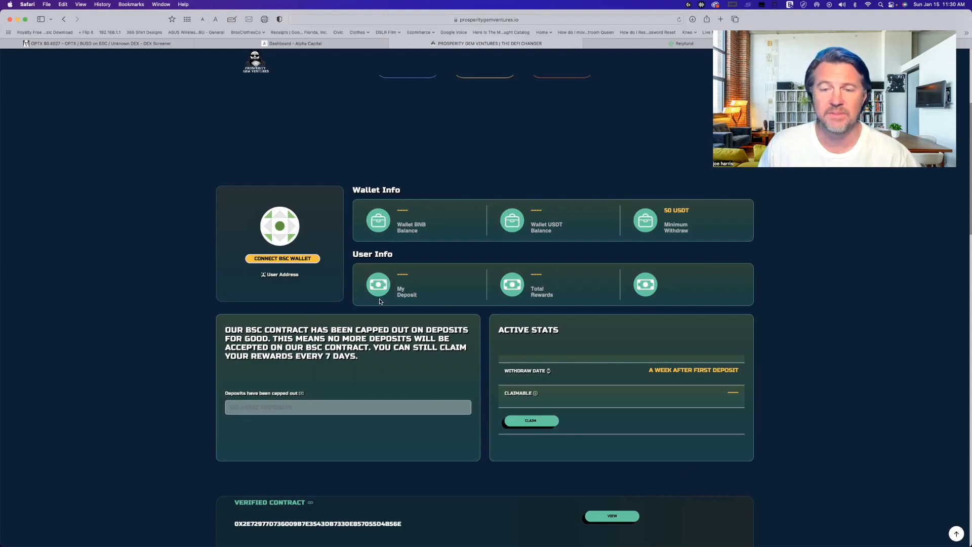
scroll("up", 3)
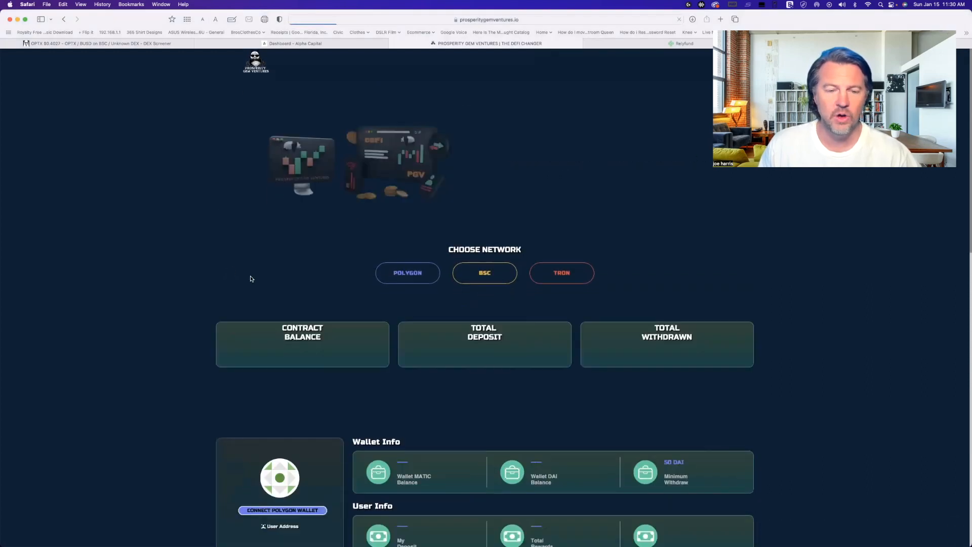
scroll("down", 3)
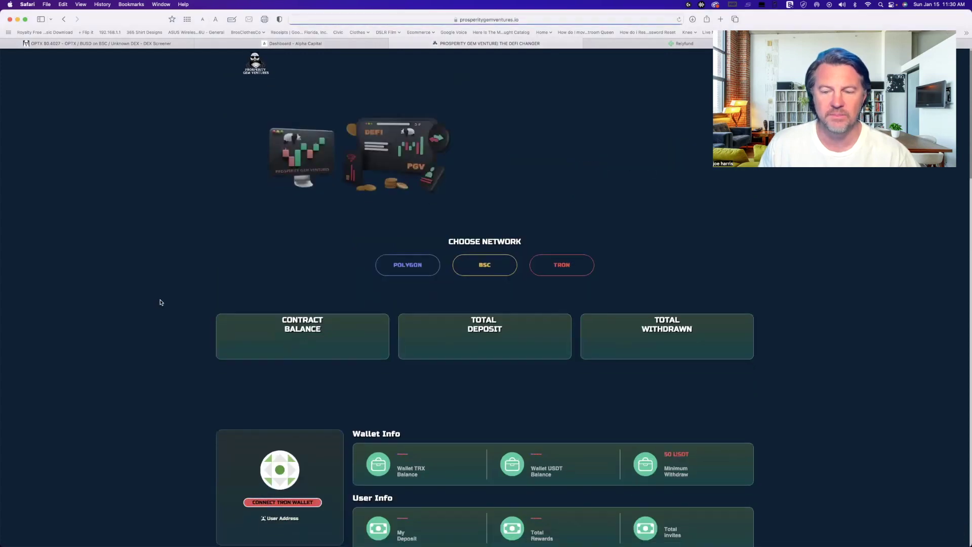
scroll("down", 3)
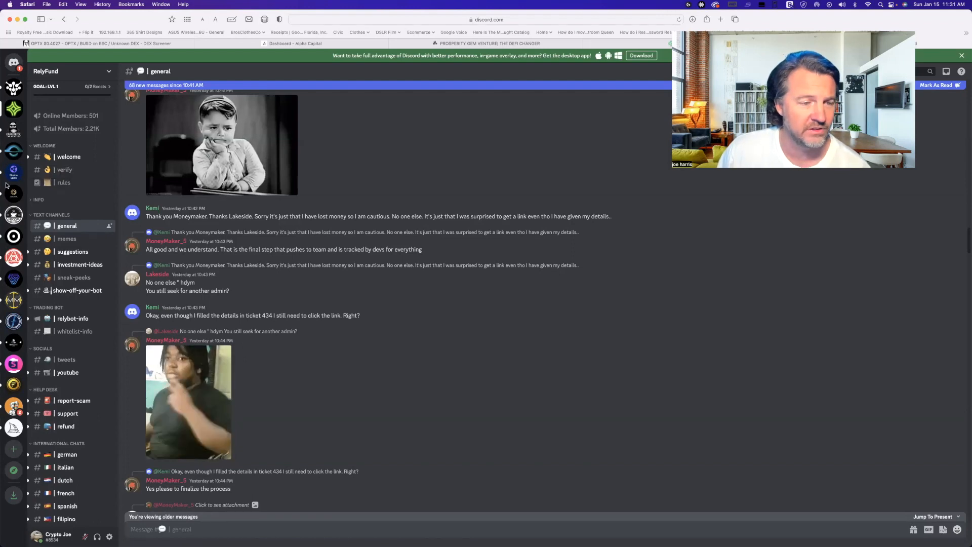
mouse_move(13, 215)
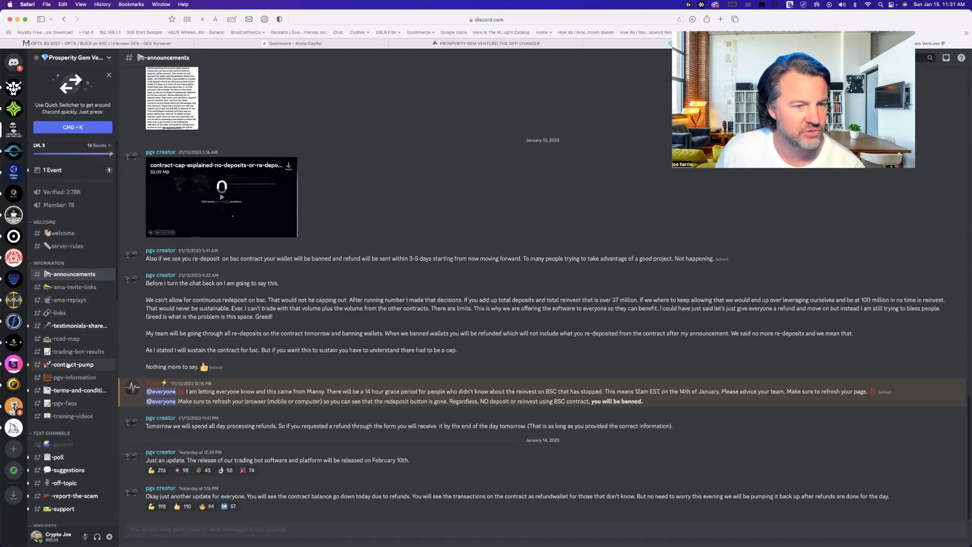
Browse the #trading-bot-results channel's bot trade ROI cards and P&L screenshots.
left_click(74, 352)
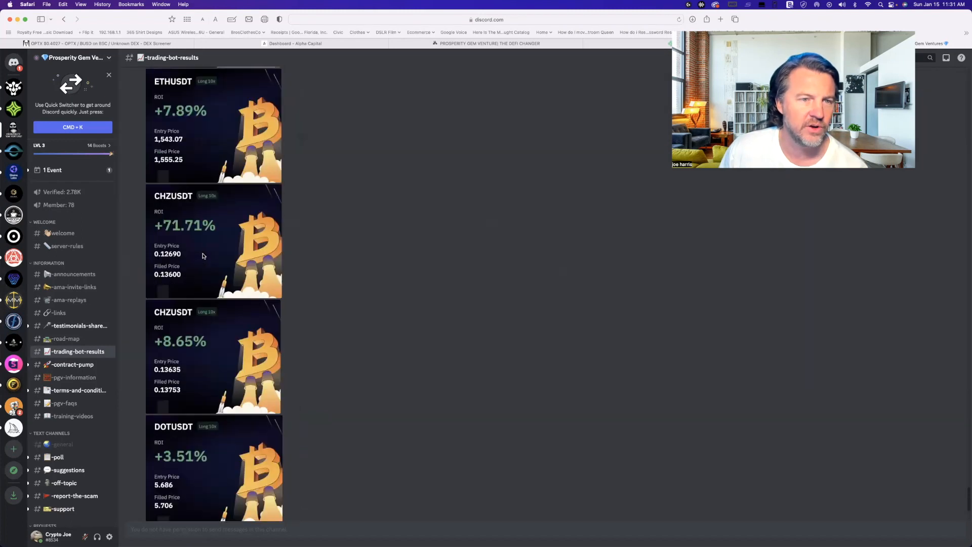
scroll("up", 3)
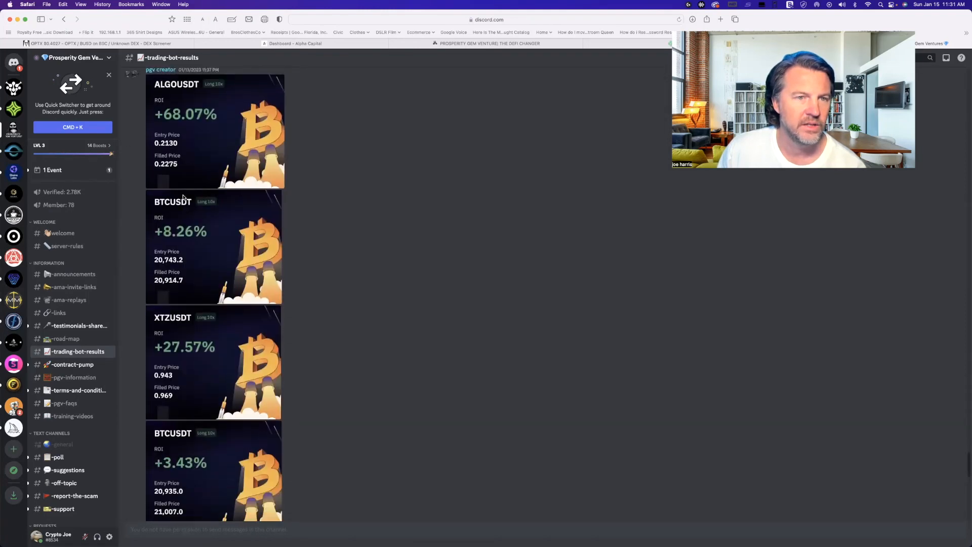
scroll("down", 3)
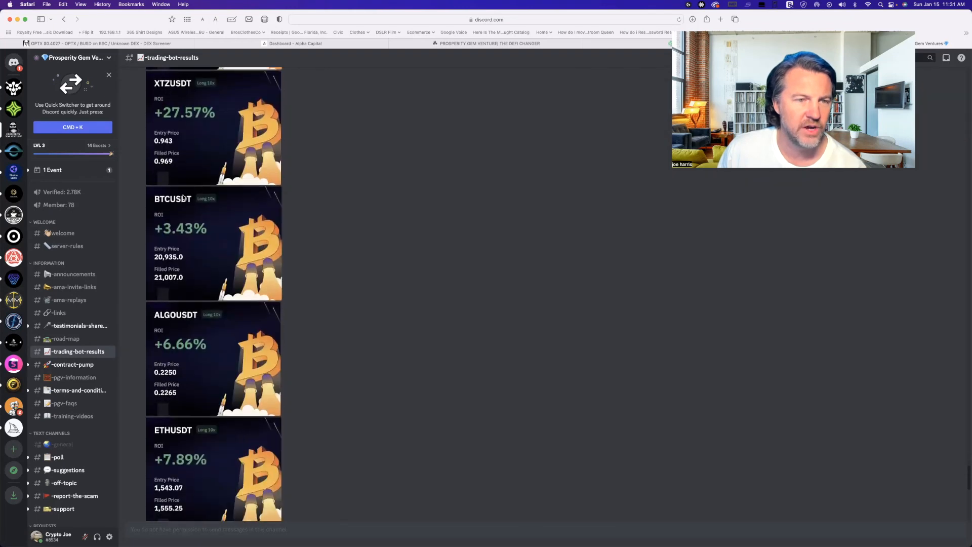
scroll("down", 3)
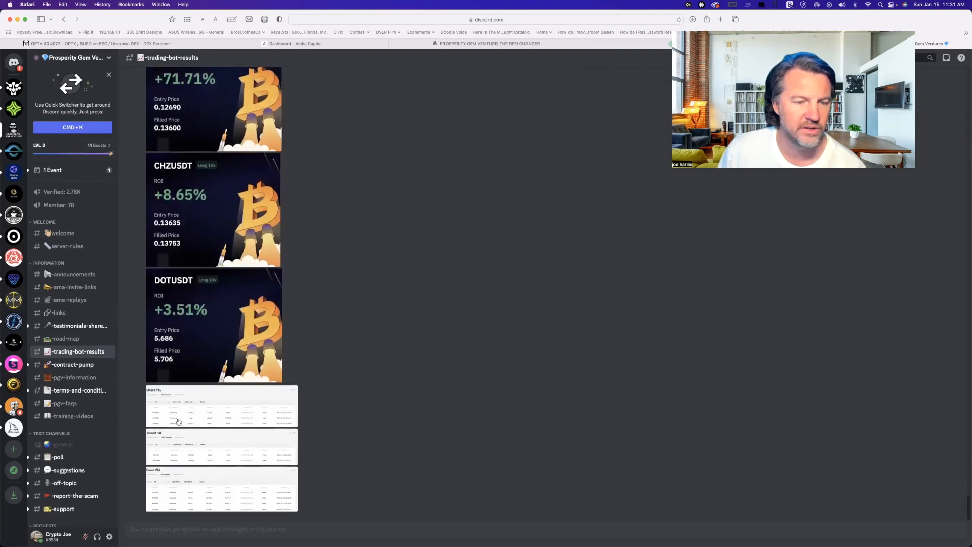
Inspect an enlarged Closed P&L record of the bot's trades and look through further results.
left_click(222, 405)
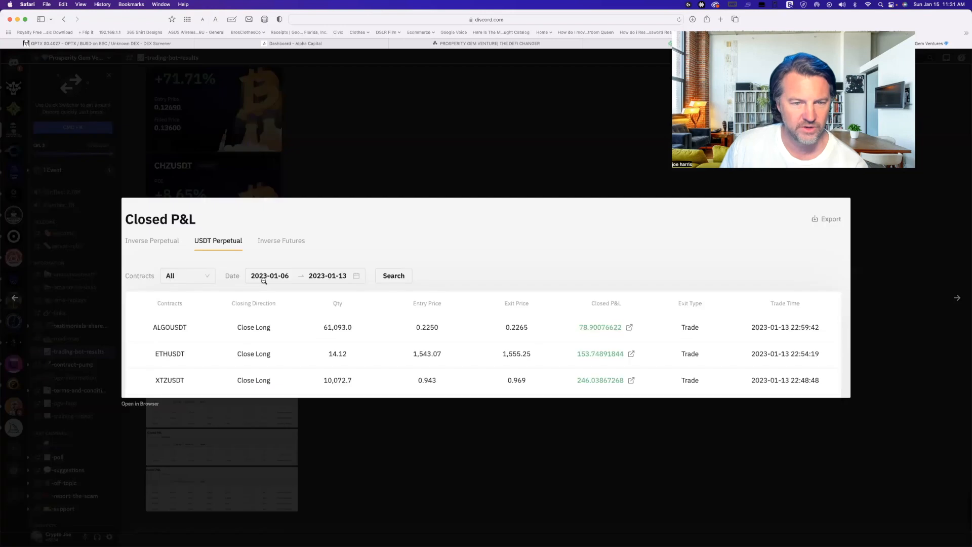
mouse_move(554, 345)
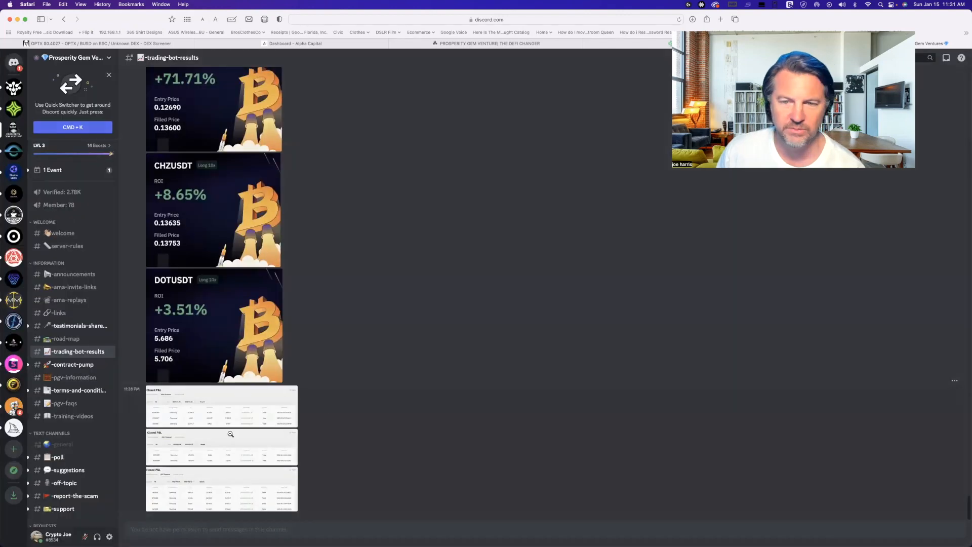
left_click(221, 446)
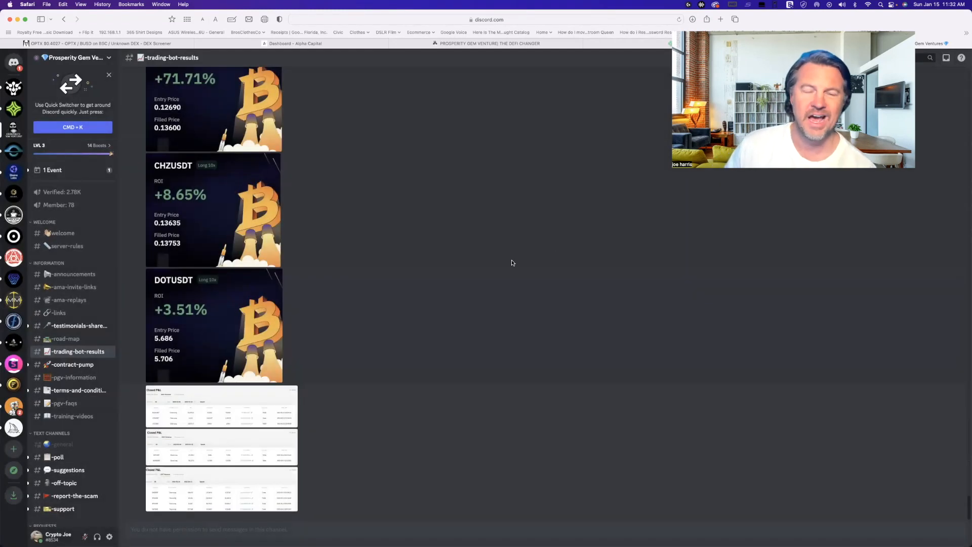
scroll("down", 3)
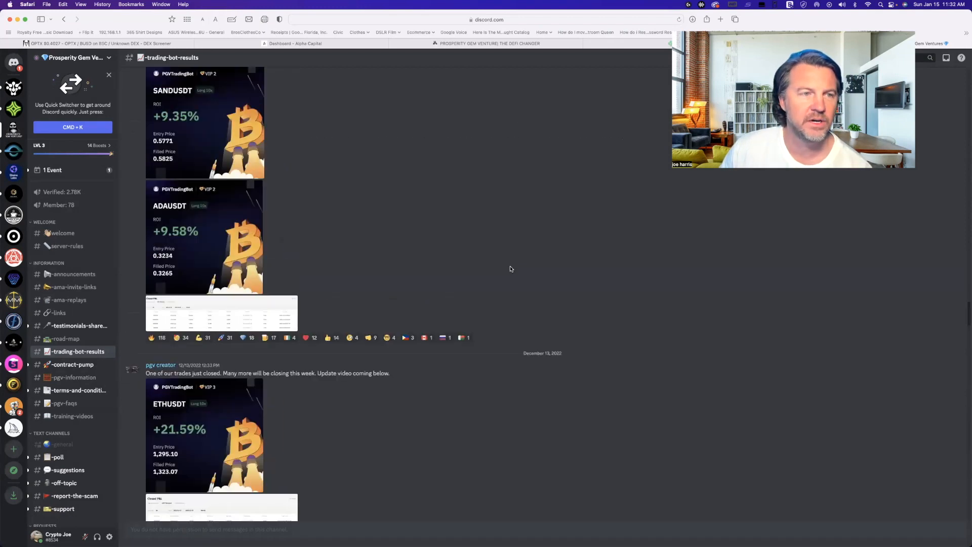
scroll("down", 3)
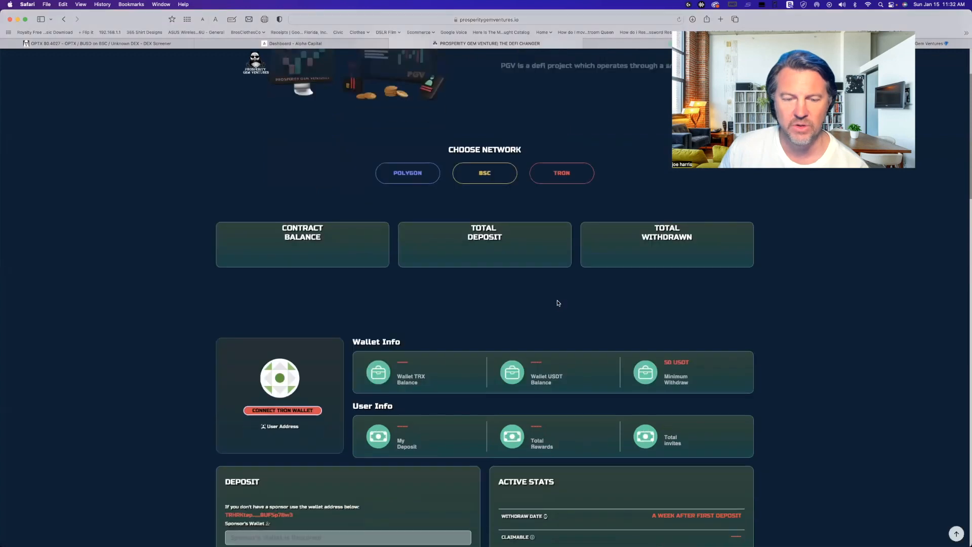
scroll("down", 3)
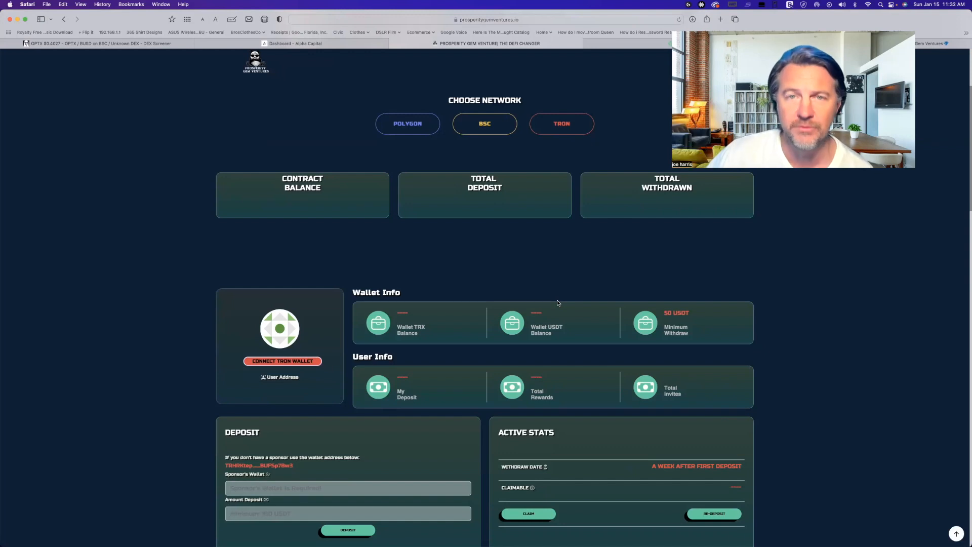
mouse_move(609, 313)
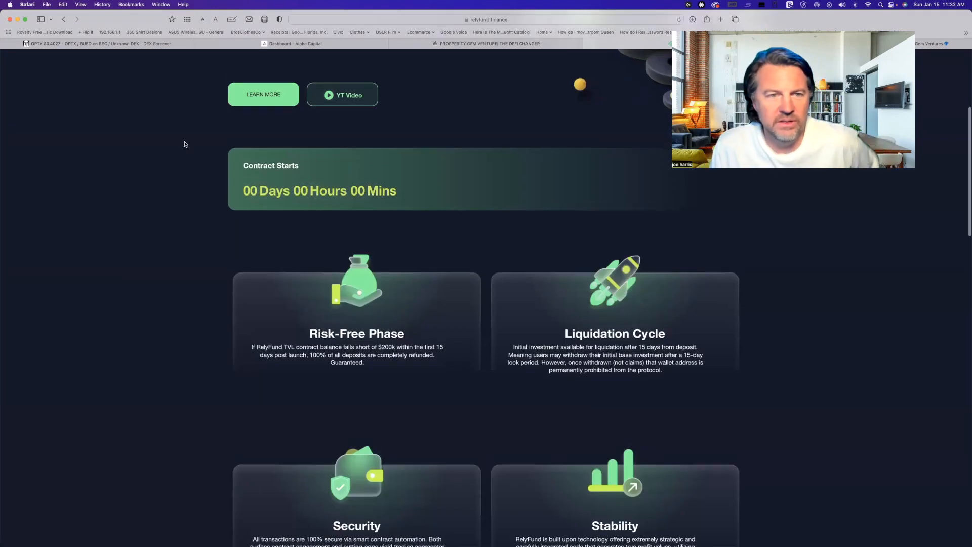
scroll("down", 3)
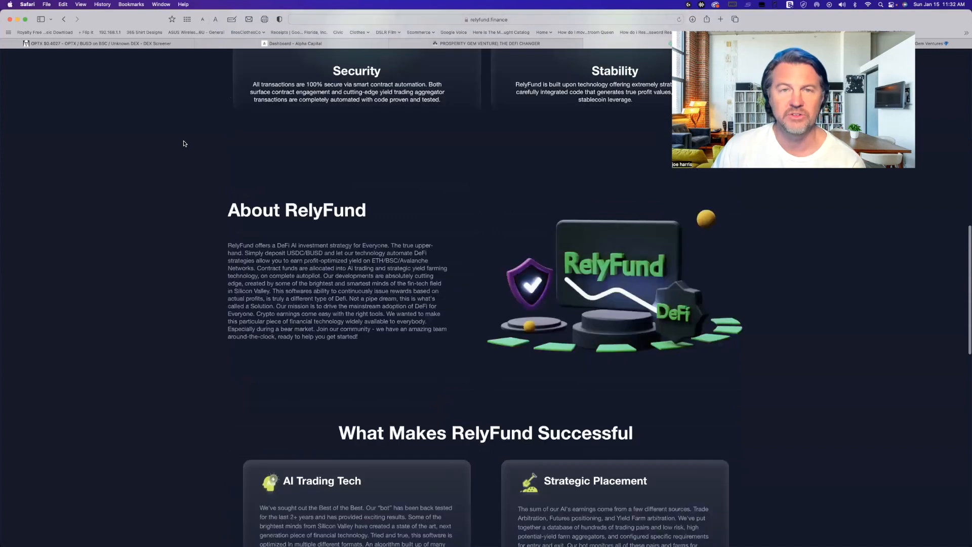
scroll("down", 3)
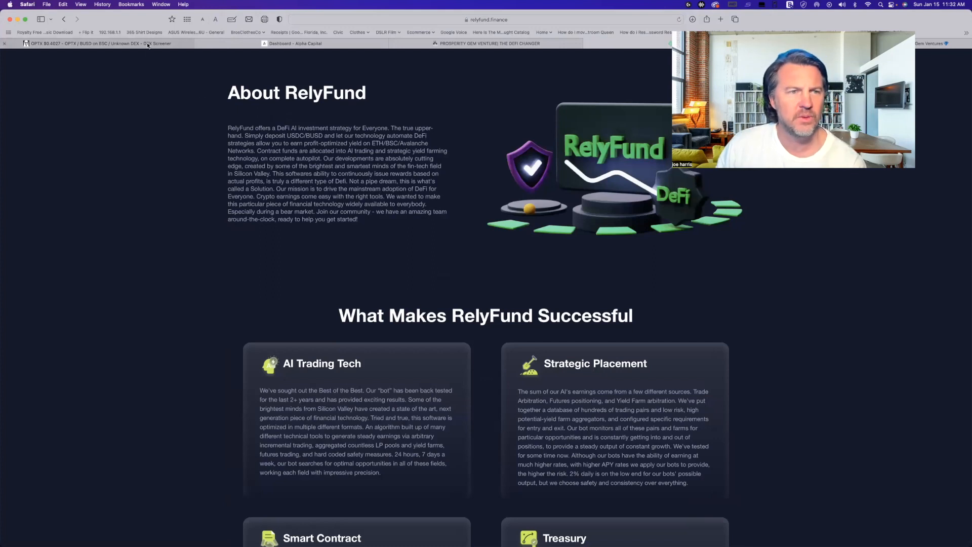
left_click(102, 43)
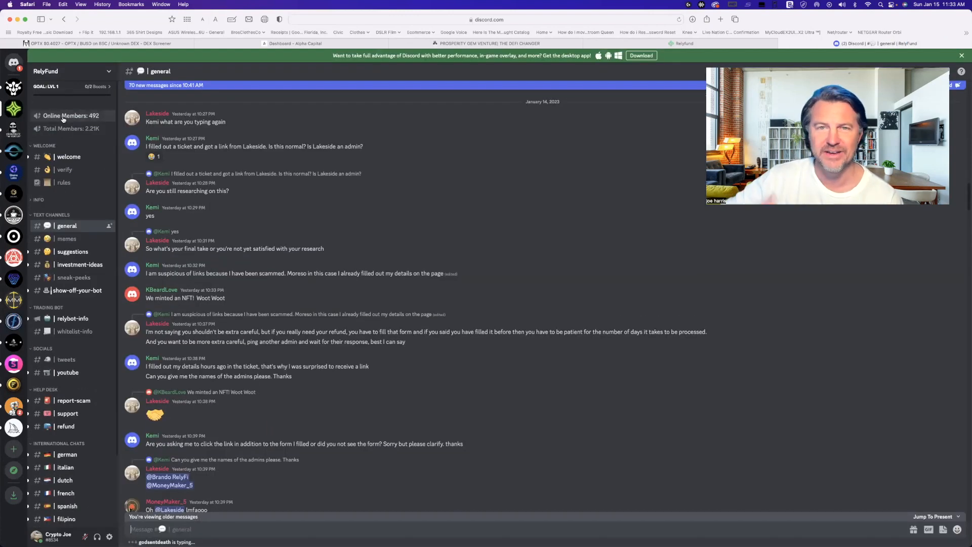
scroll("down", 3)
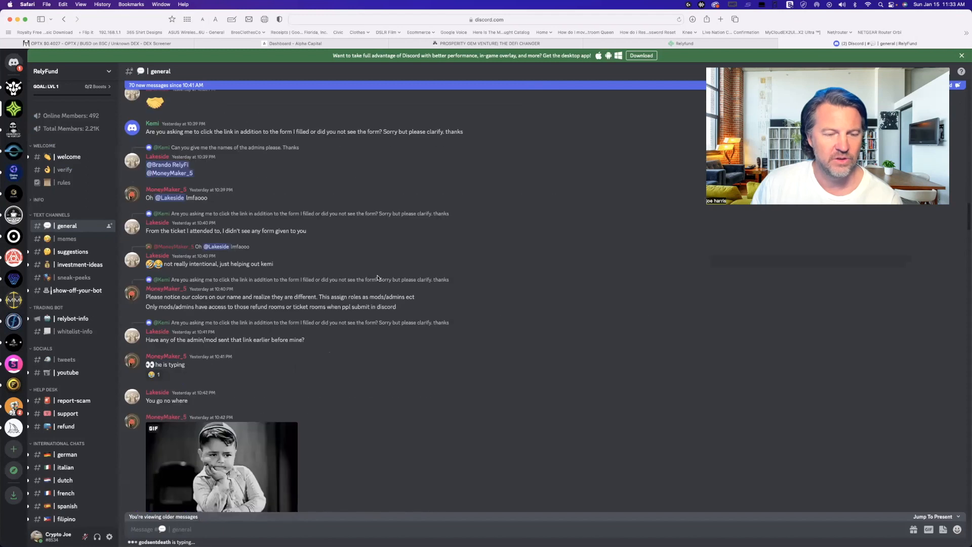
scroll("down", 3)
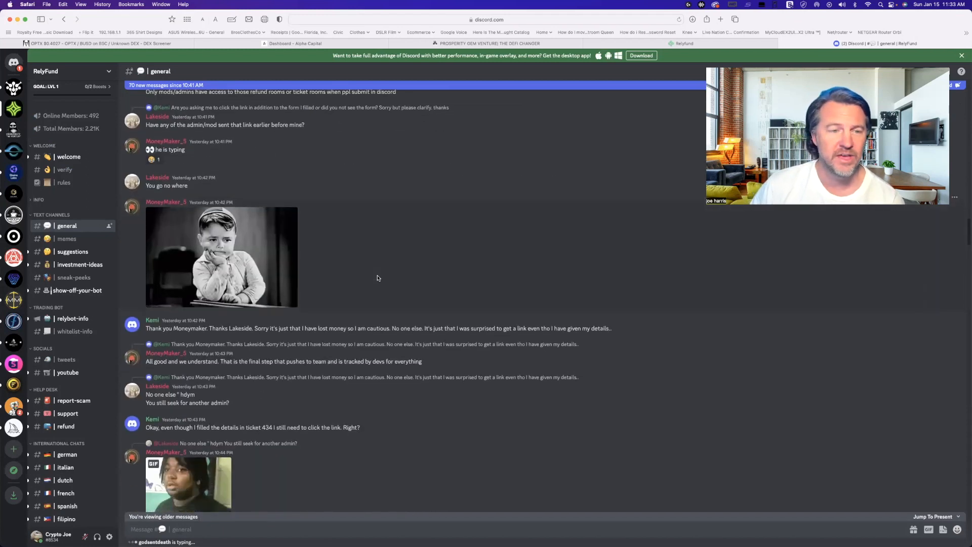
scroll("down", 3)
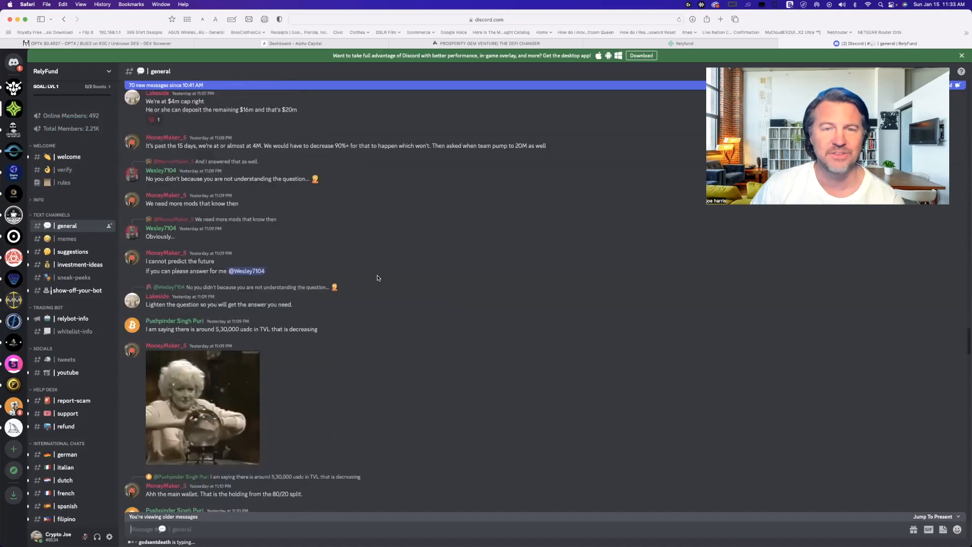